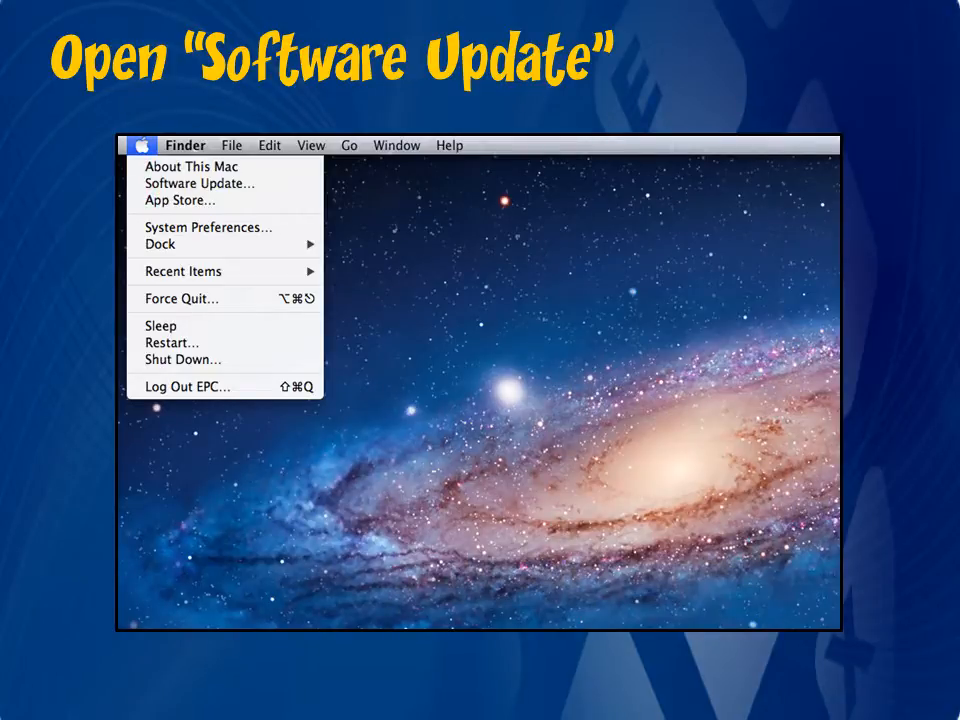
Bring up Software Update from the Apple menu to check for system updates
left_click(200, 184)
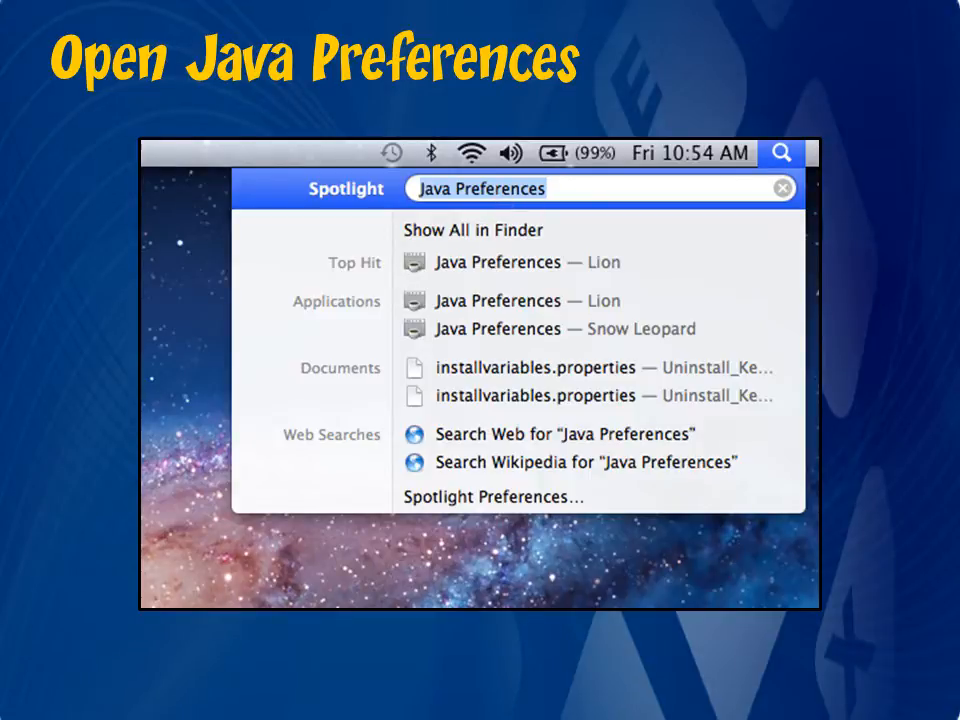
Launch Java Preferences from the top Spotlight result
left_click(496, 262)
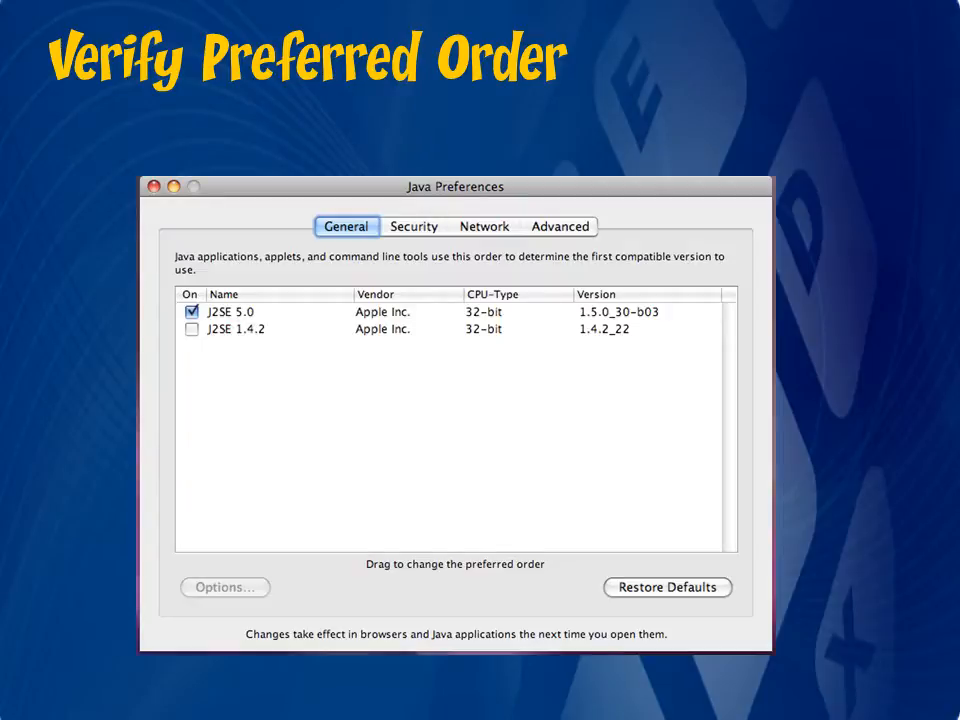
Enable J2SE 5.0 and place it first in the General preferred order
left_click(274, 500)
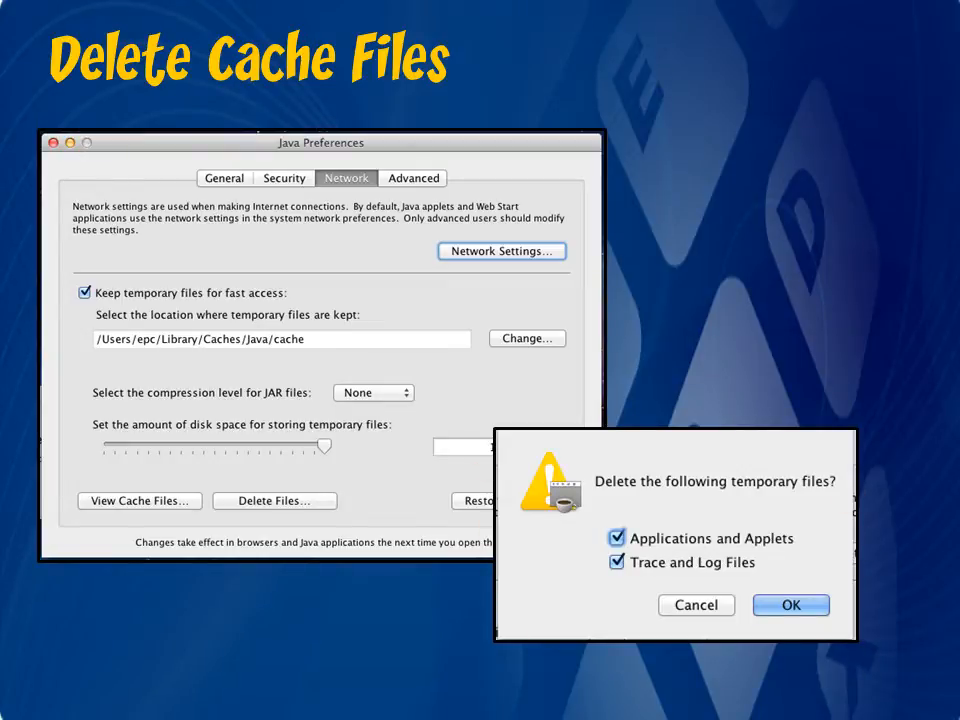
Delete the temporary Java files, keeping applets and trace/log files checked, and confirm
left_click(616, 538)
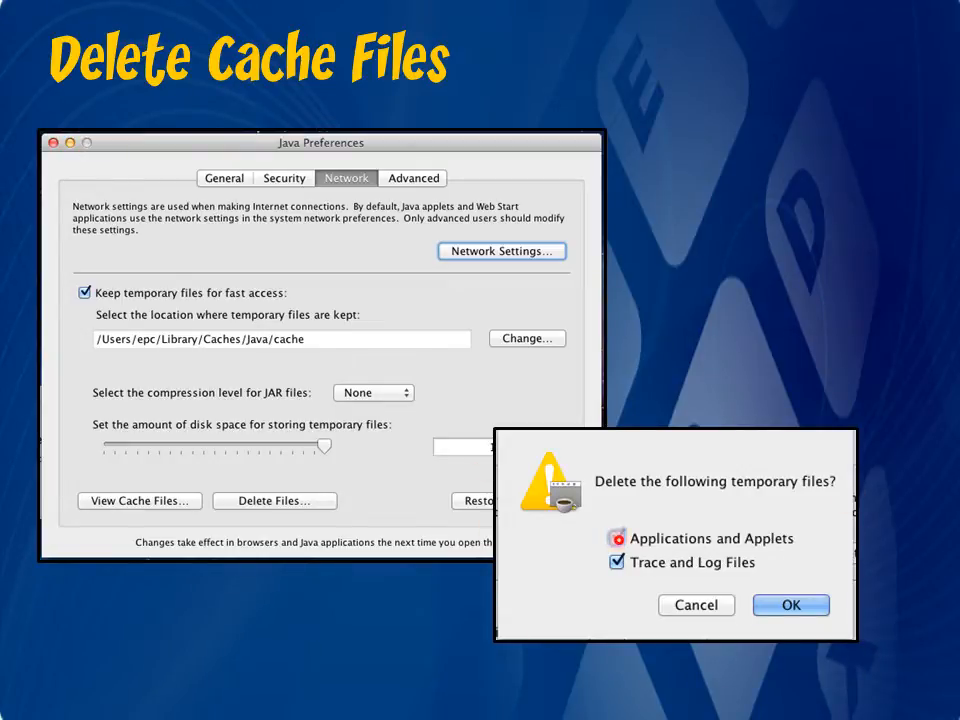
left_click(616, 538)
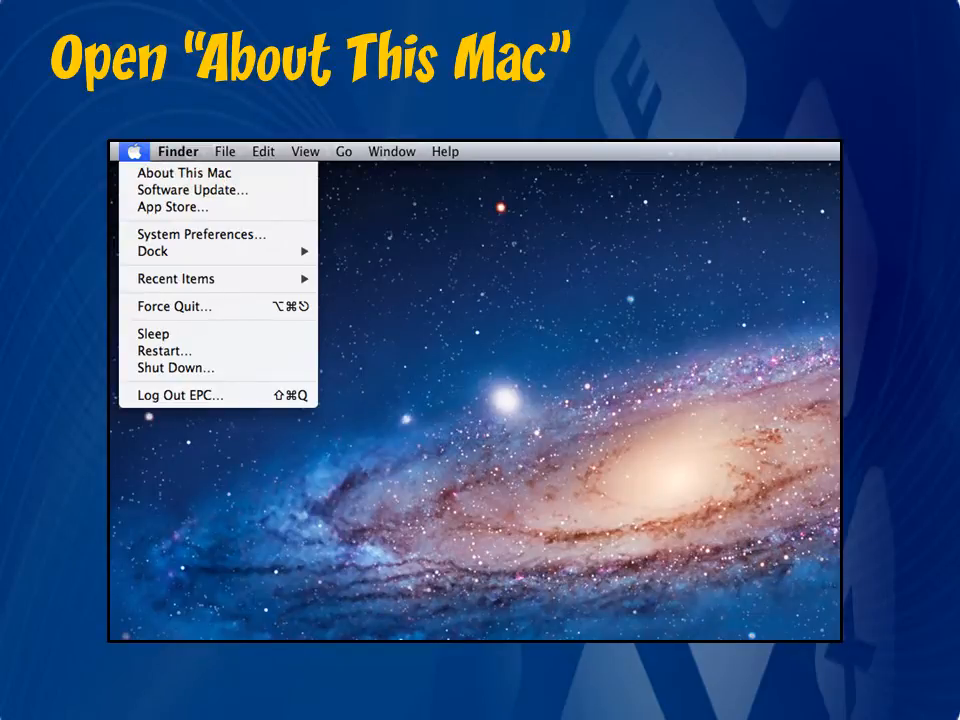
Show About This Mac to read the Mac OS X system version
left_click(184, 172)
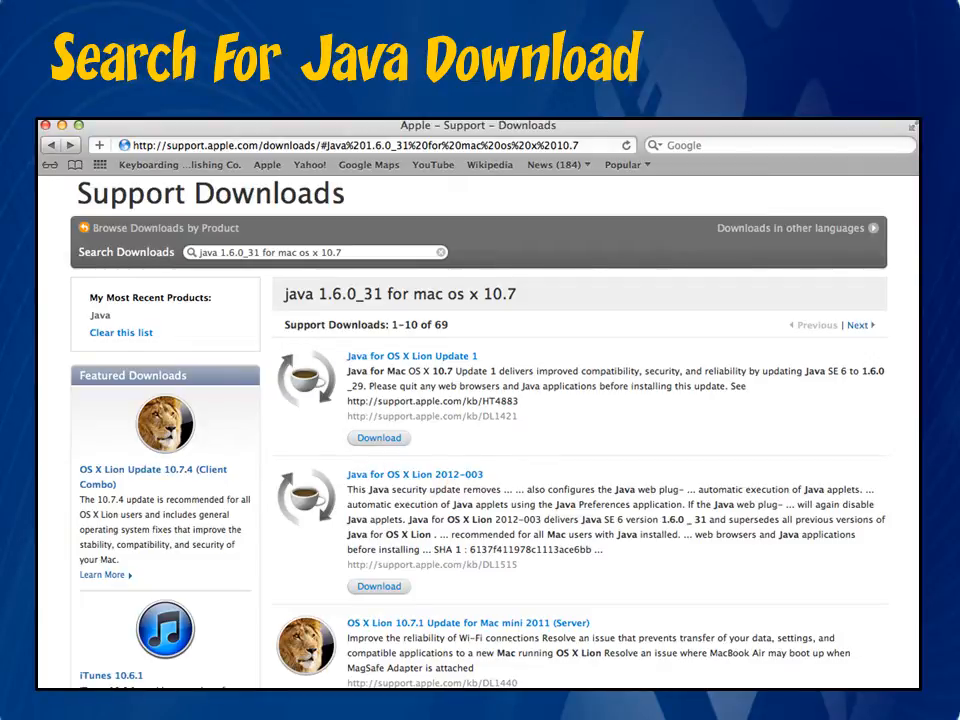
Download Java for OS X Lion Update 1 (JavaForOSX.dmg) from Apple's Support Downloads
left_click(410, 596)
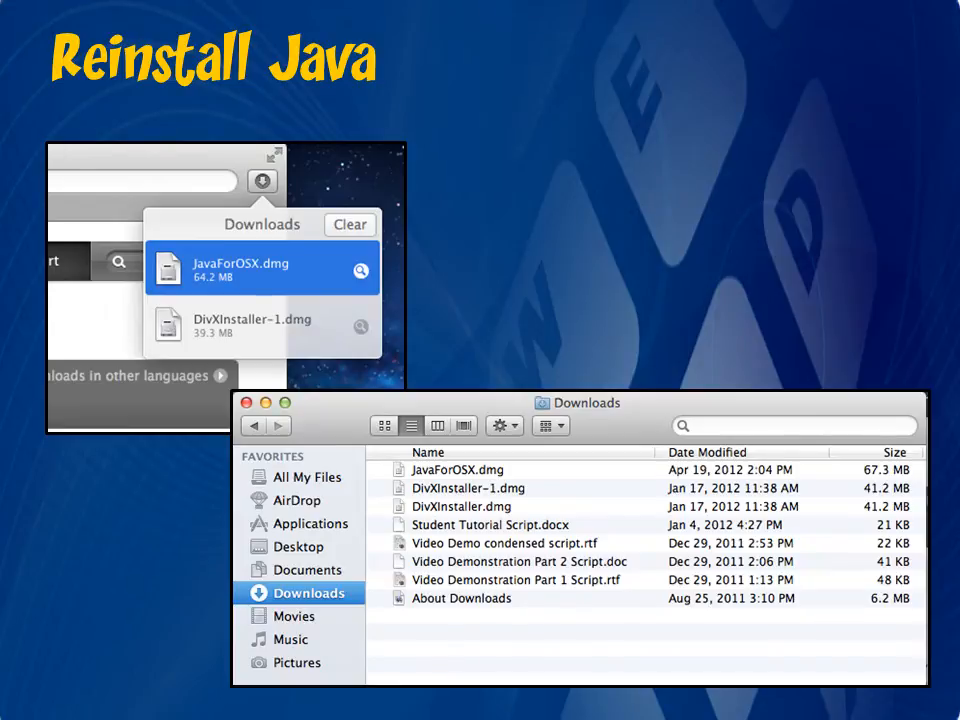
Select the downloaded JavaForOSX.dmg in Finder's Downloads folder to reinstall Java
left_click(688, 664)
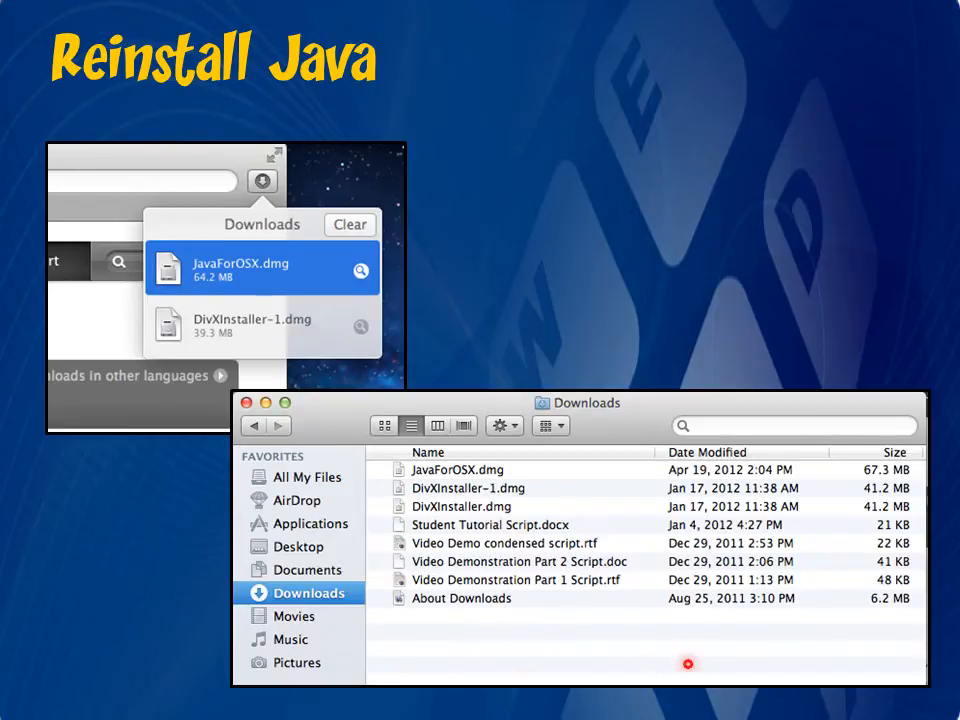